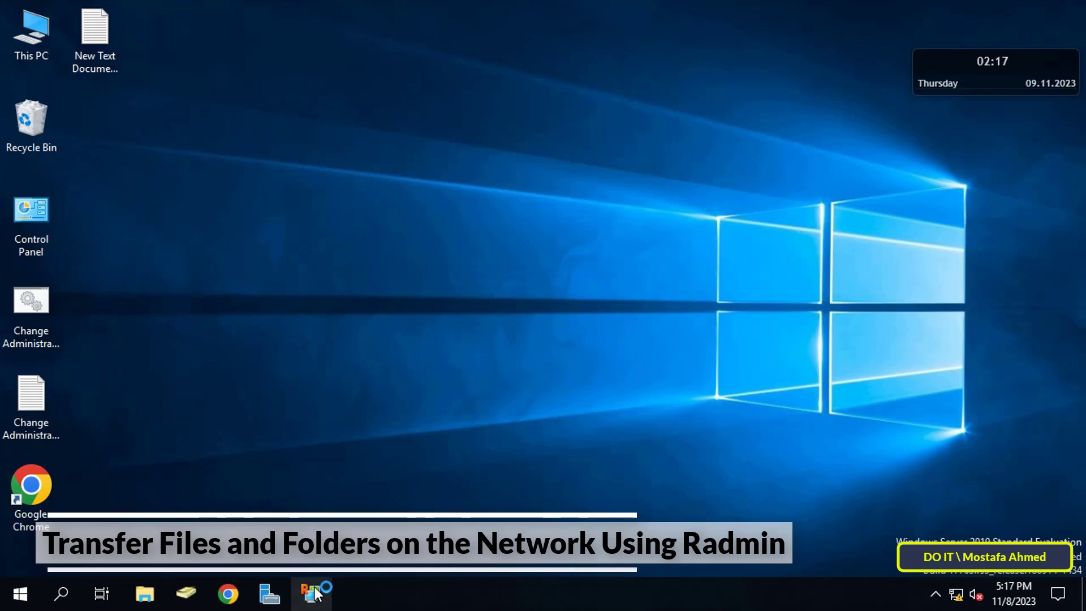
- Launch Radmin Viewer from the taskbar to show the Computer 1 connection
{"action": "left_click", "coordinate": [311, 593]}
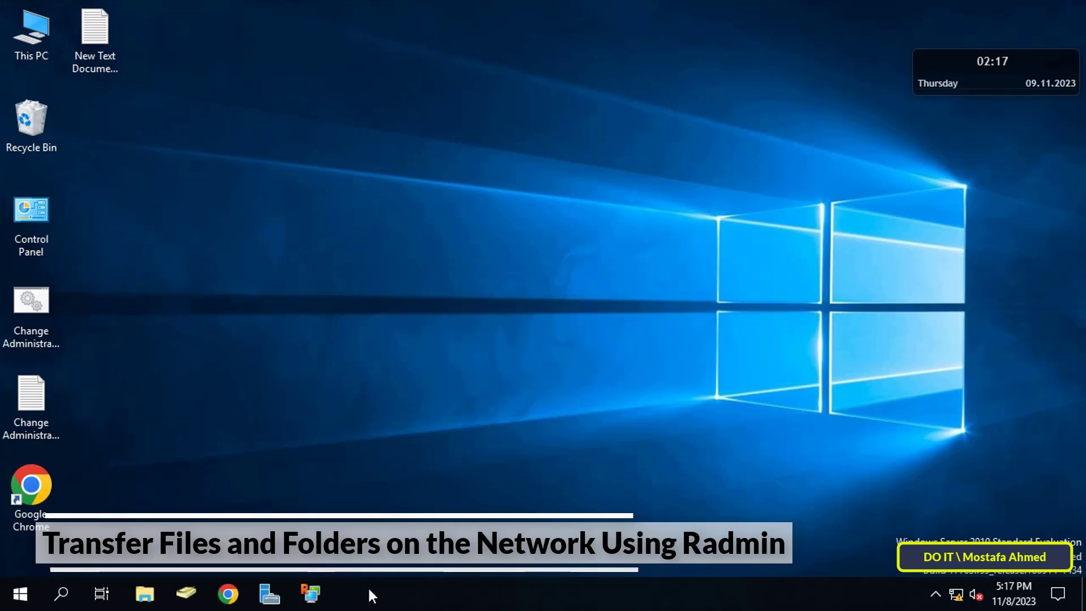
{"action": "left_click", "coordinate": [310, 593]}
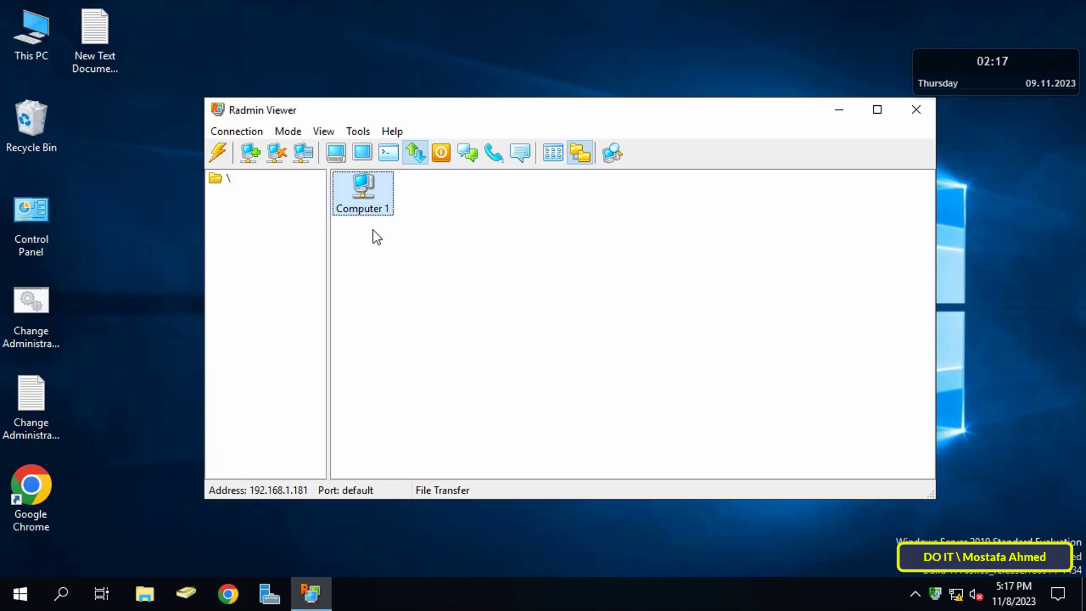
{"action": "mouse_move", "coordinate": [398, 263]}
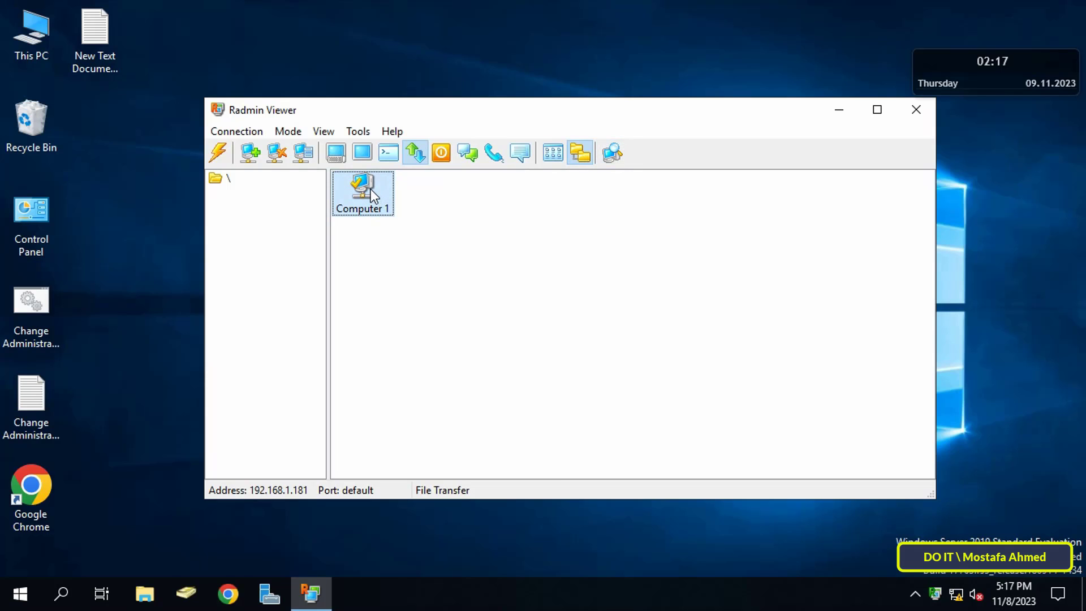
- Start a File Transfer session with Computer 1 and submit the Radmin credentials
{"action": "right_click", "coordinate": [362, 193]}
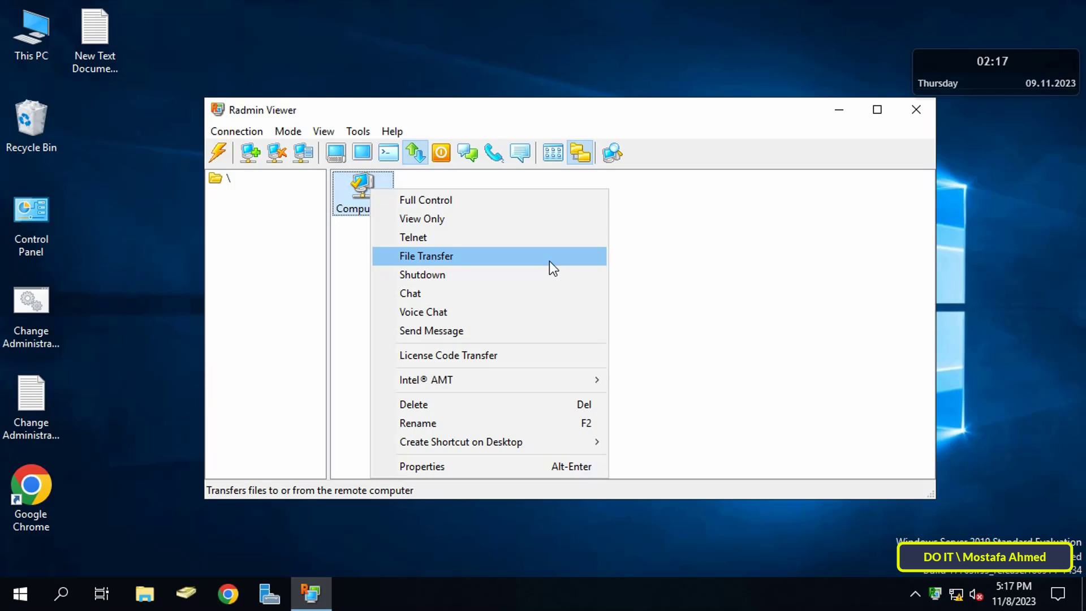
{"action": "left_click", "coordinate": [426, 256]}
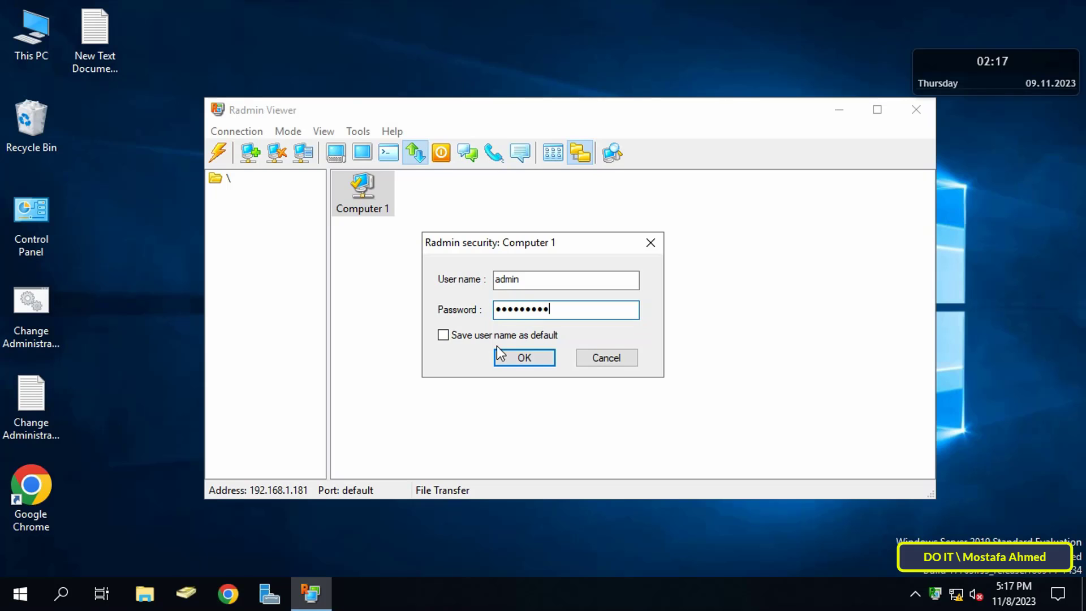
{"action": "left_click", "coordinate": [523, 357]}
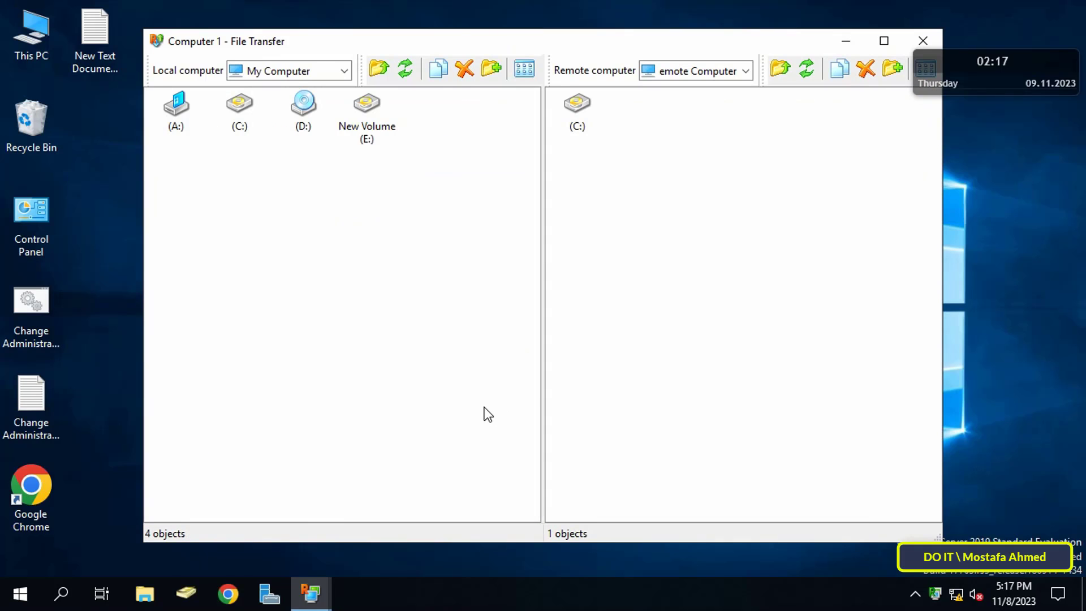
{"action": "mouse_move", "coordinate": [482, 414]}
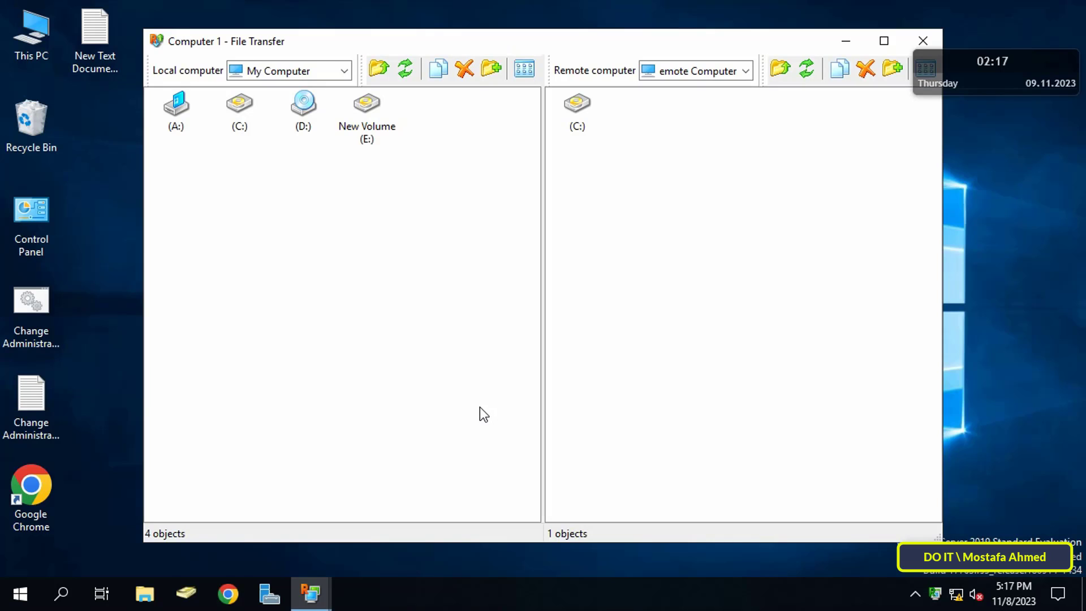
{"action": "mouse_move", "coordinate": [479, 413]}
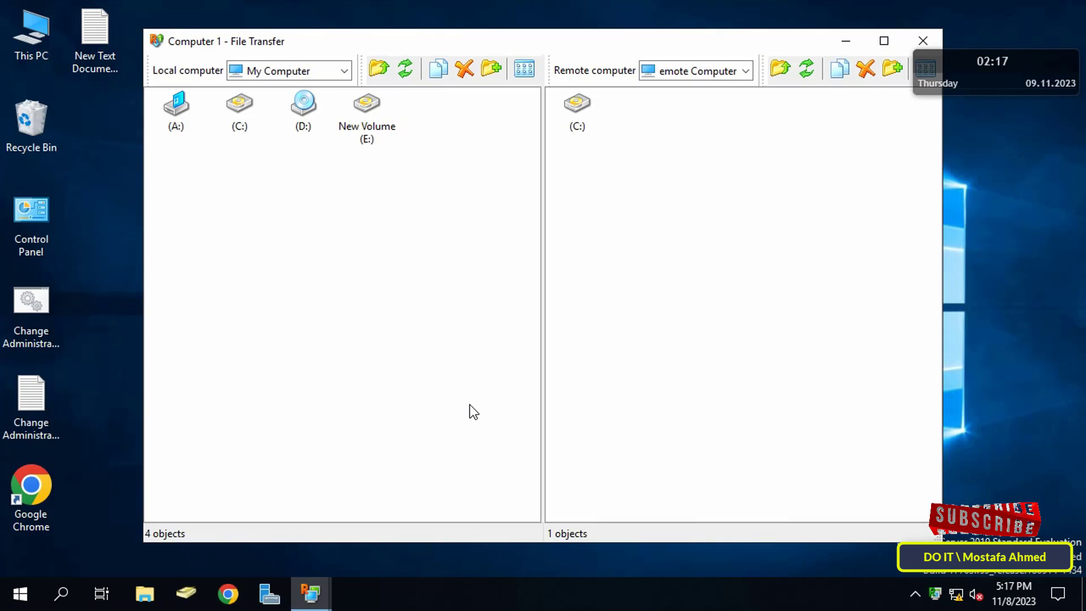
{"action": "mouse_move", "coordinate": [400, 115]}
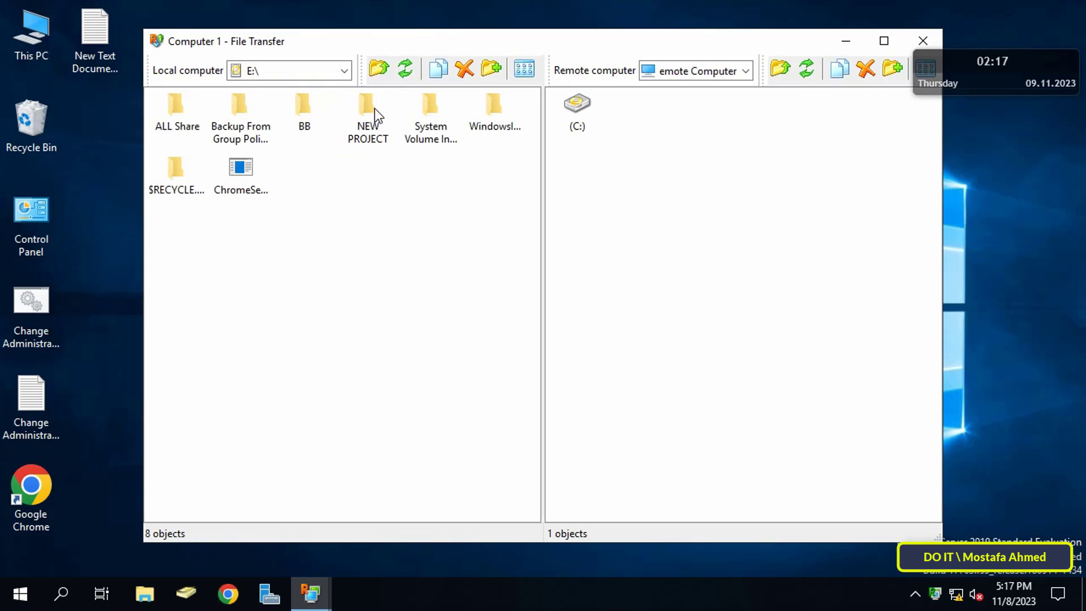
- Select local NEW PROJECT and browse the remote pane to C:\Users\Public\Desktop
{"action": "left_click", "coordinate": [368, 111]}
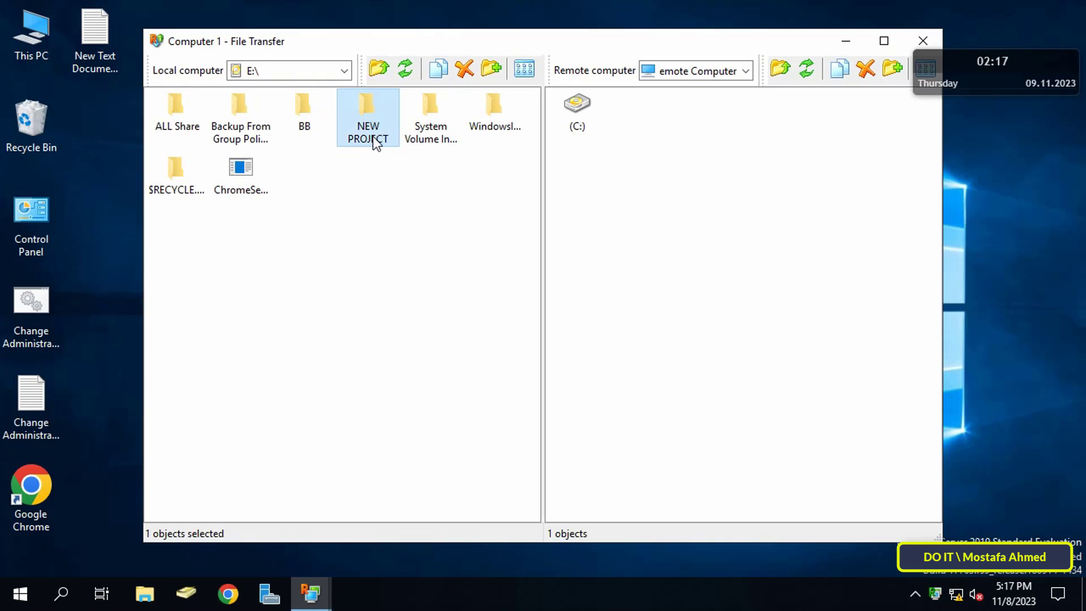
{"action": "mouse_move", "coordinate": [485, 166]}
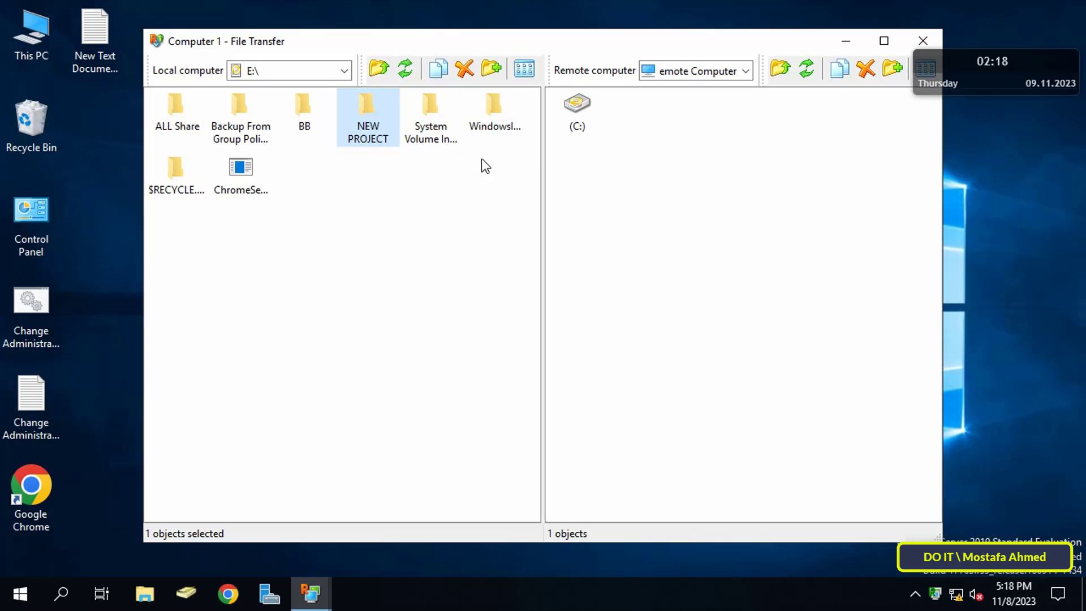
{"action": "double_click", "coordinate": [576, 107]}
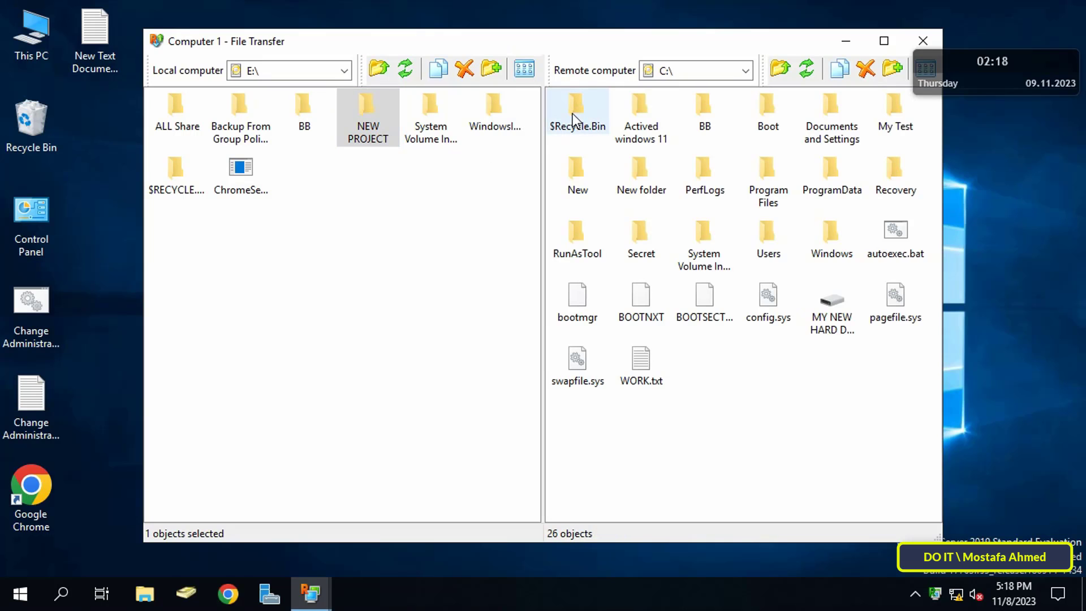
{"action": "double_click", "coordinate": [768, 239]}
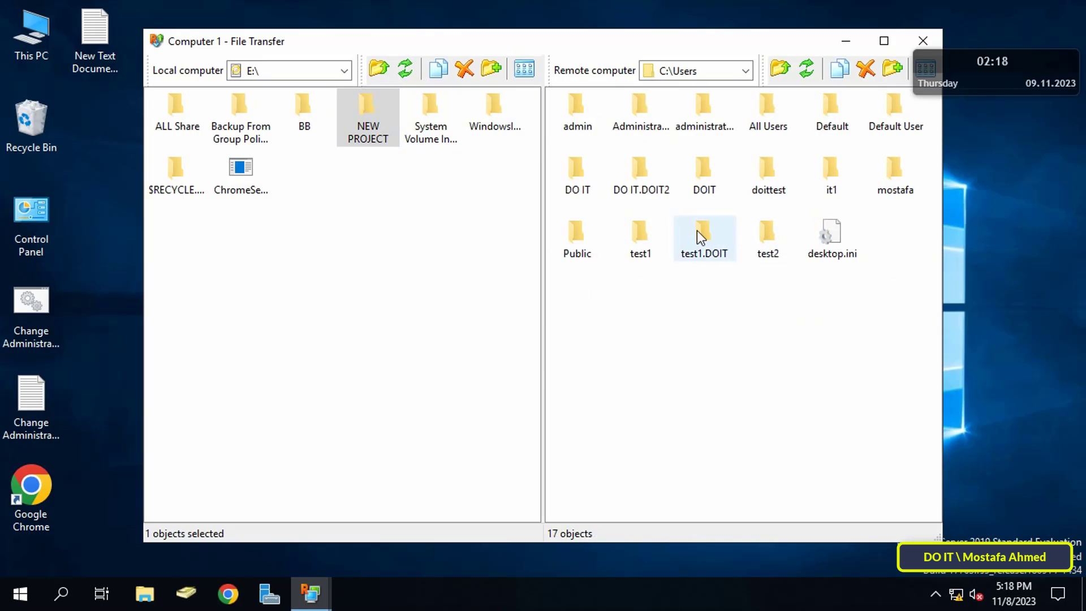
{"action": "double_click", "coordinate": [576, 238]}
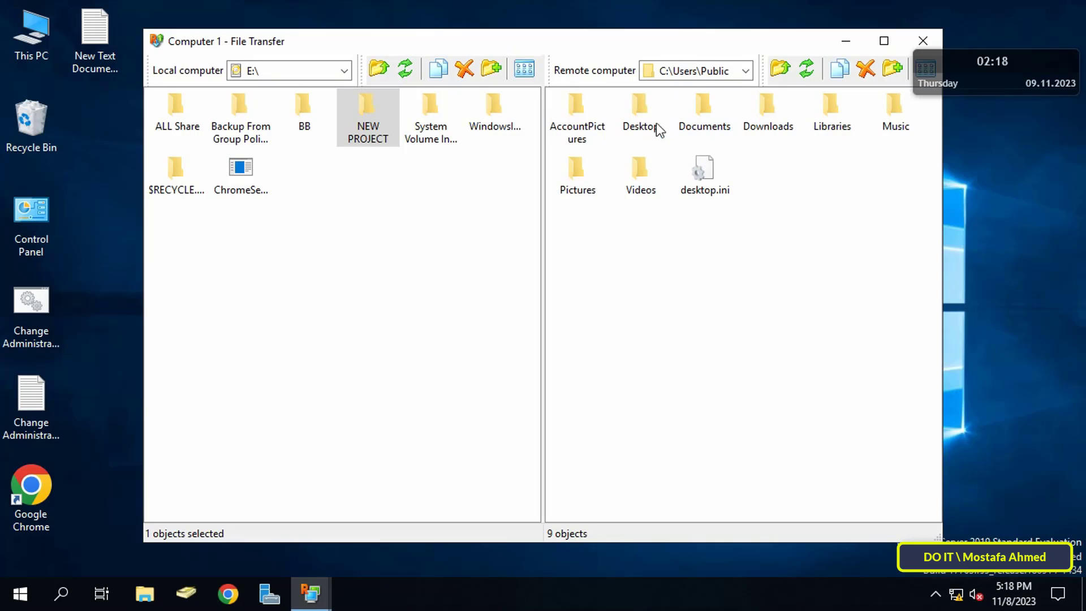
{"action": "double_click", "coordinate": [638, 111]}
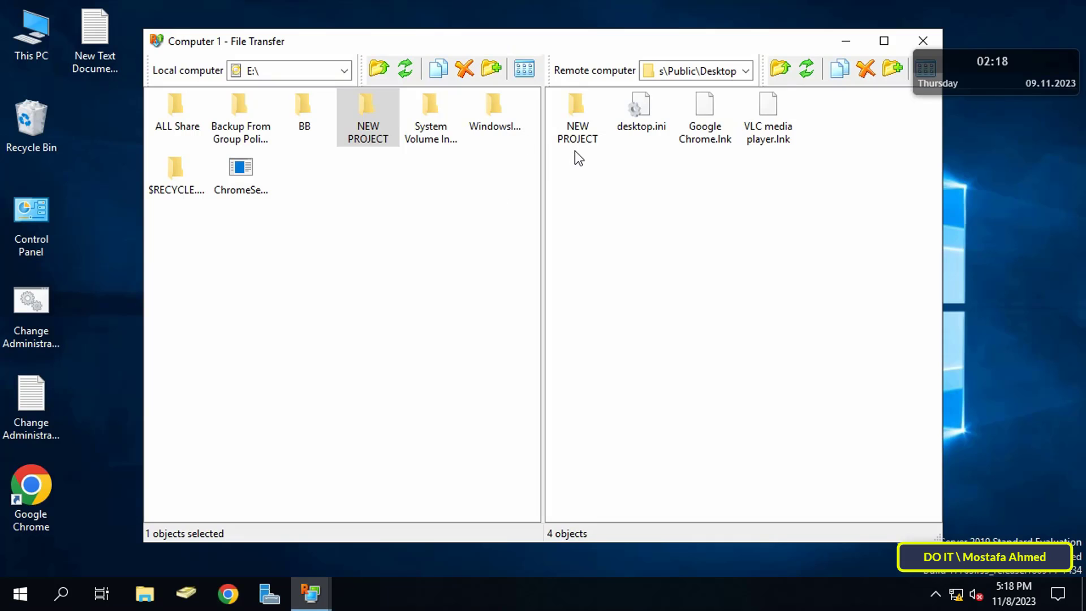
- Copy NEW PROJECT to the remote Public Desktop
{"action": "left_click", "coordinate": [922, 41]}
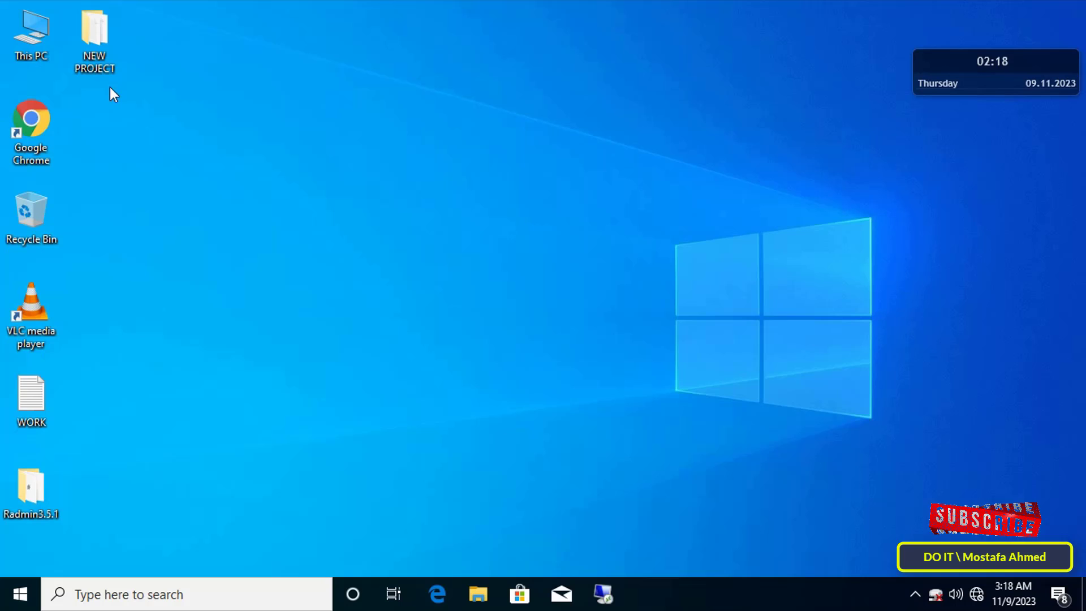
{"action": "mouse_move", "coordinate": [547, 5]}
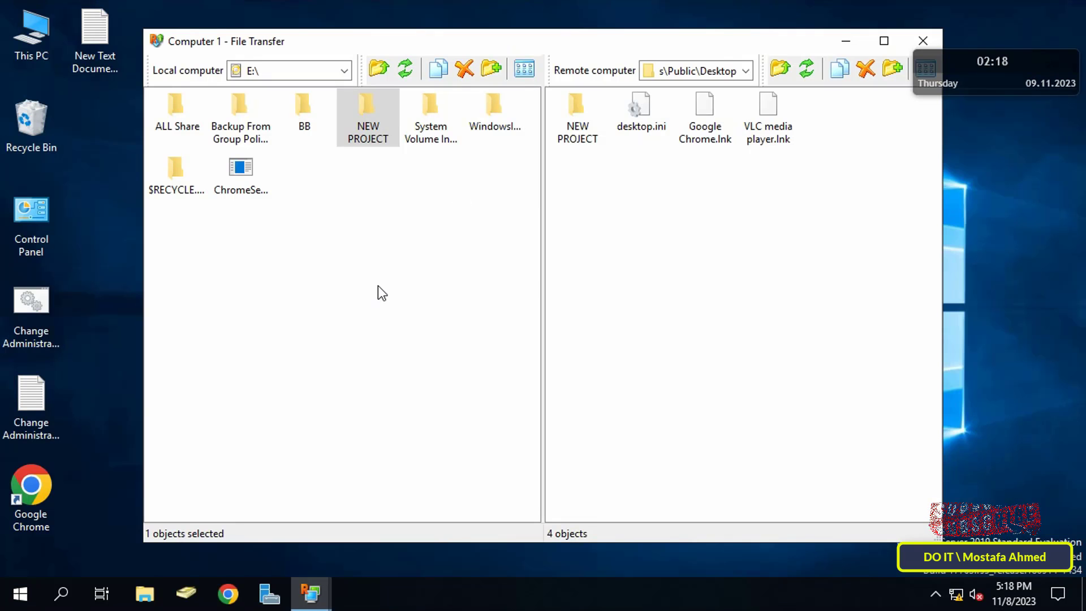
- Copy the local BB folder to the remote Public Desktop, then deselect it
{"action": "left_click", "coordinate": [305, 111]}
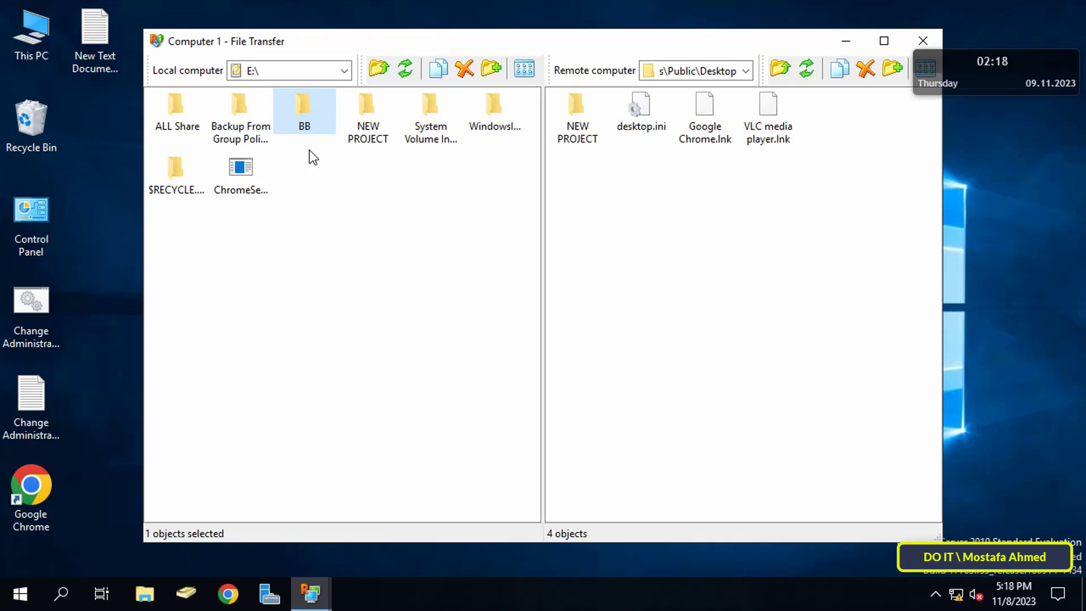
{"action": "mouse_move", "coordinate": [618, 243]}
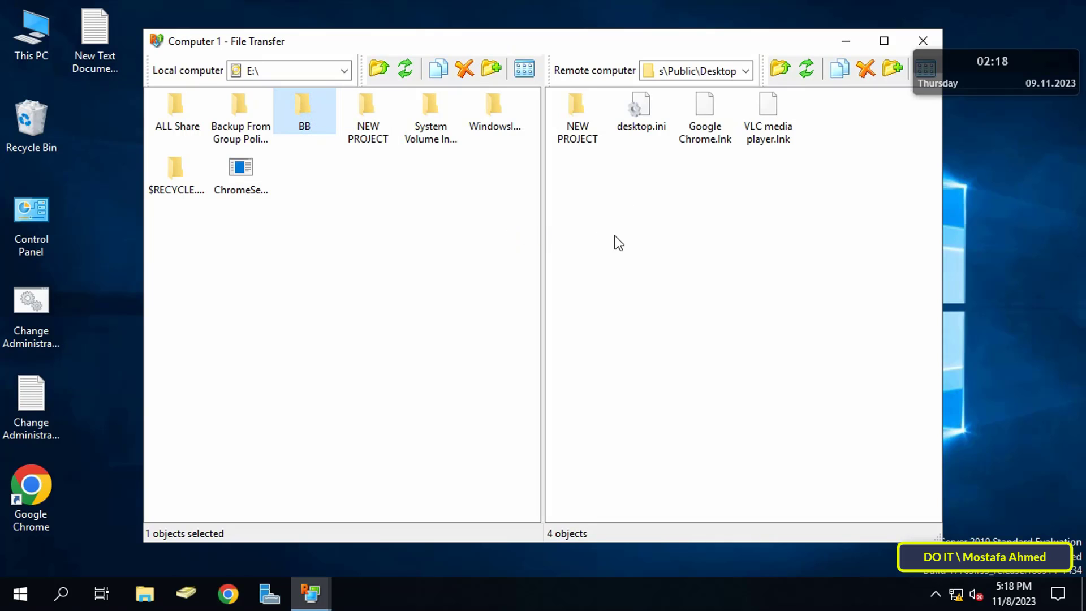
{"action": "left_click", "coordinate": [923, 41]}
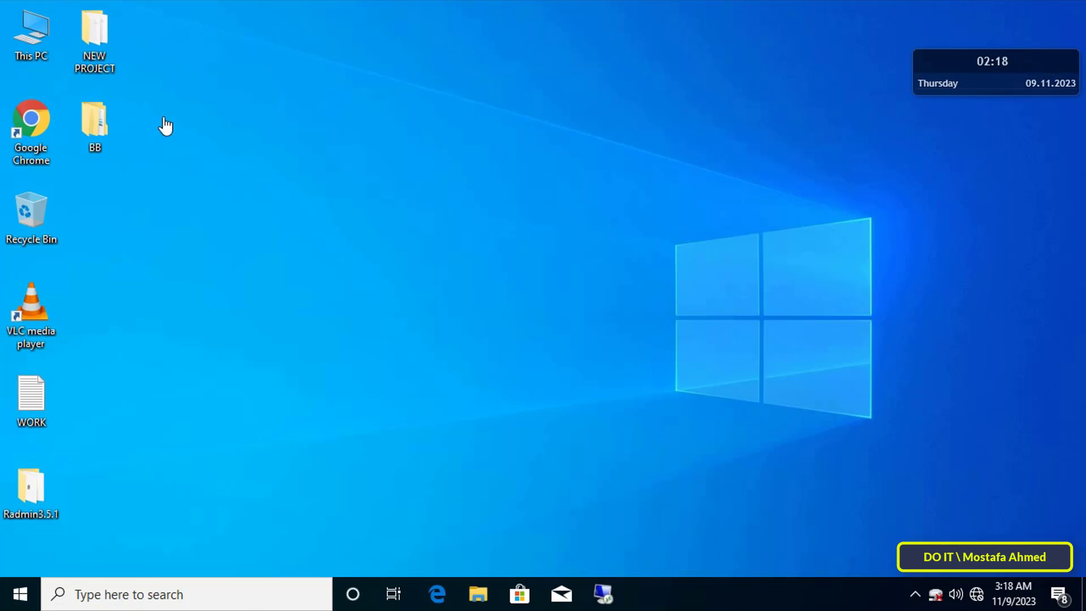
{"action": "left_click", "coordinate": [94, 34]}
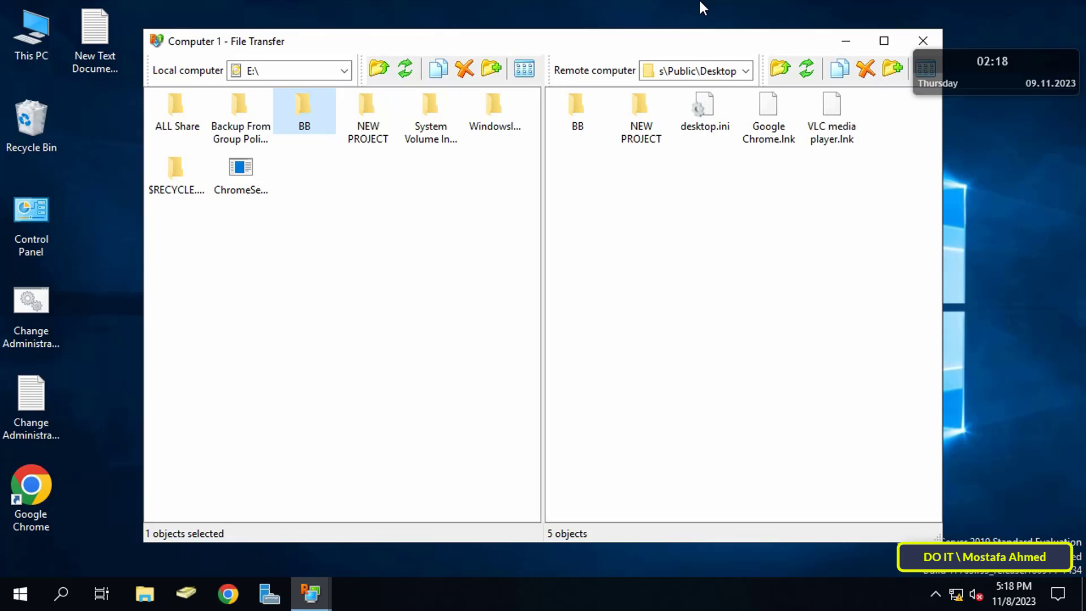
{"action": "mouse_move", "coordinate": [506, 343]}
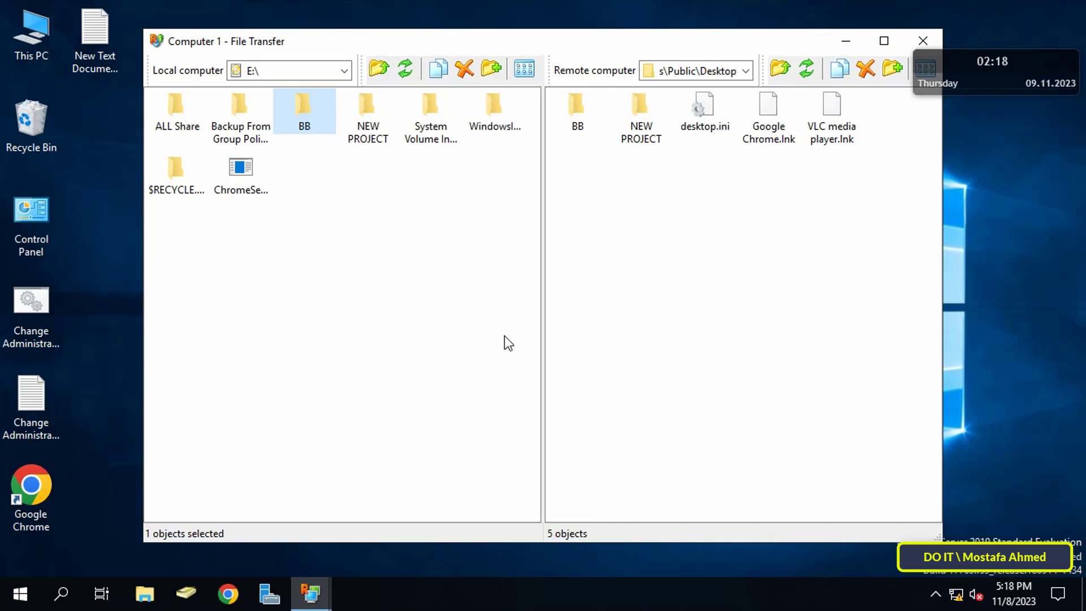
{"action": "left_click", "coordinate": [506, 342]}
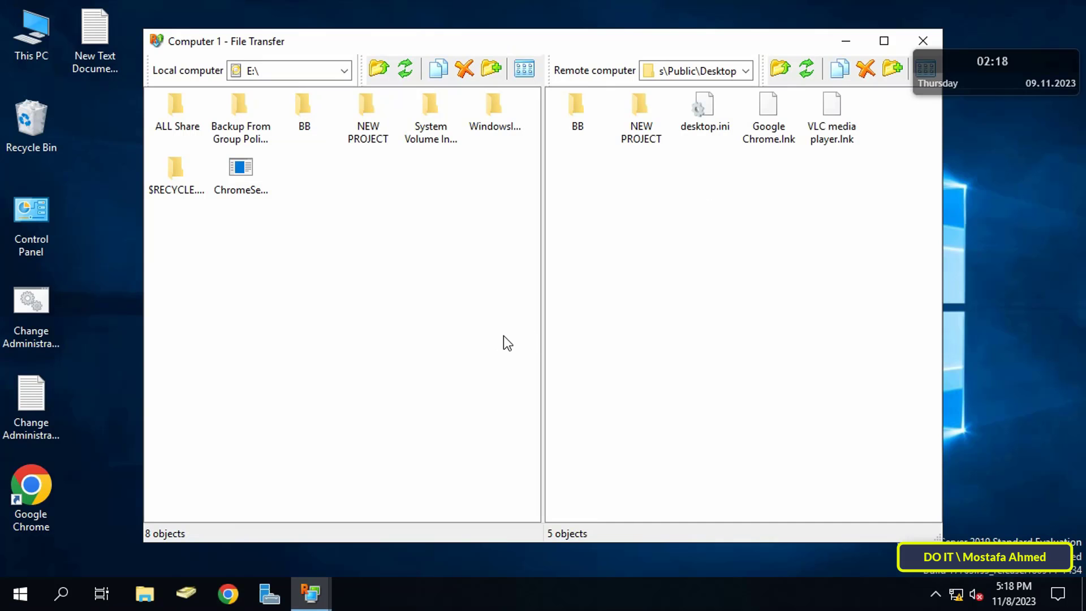